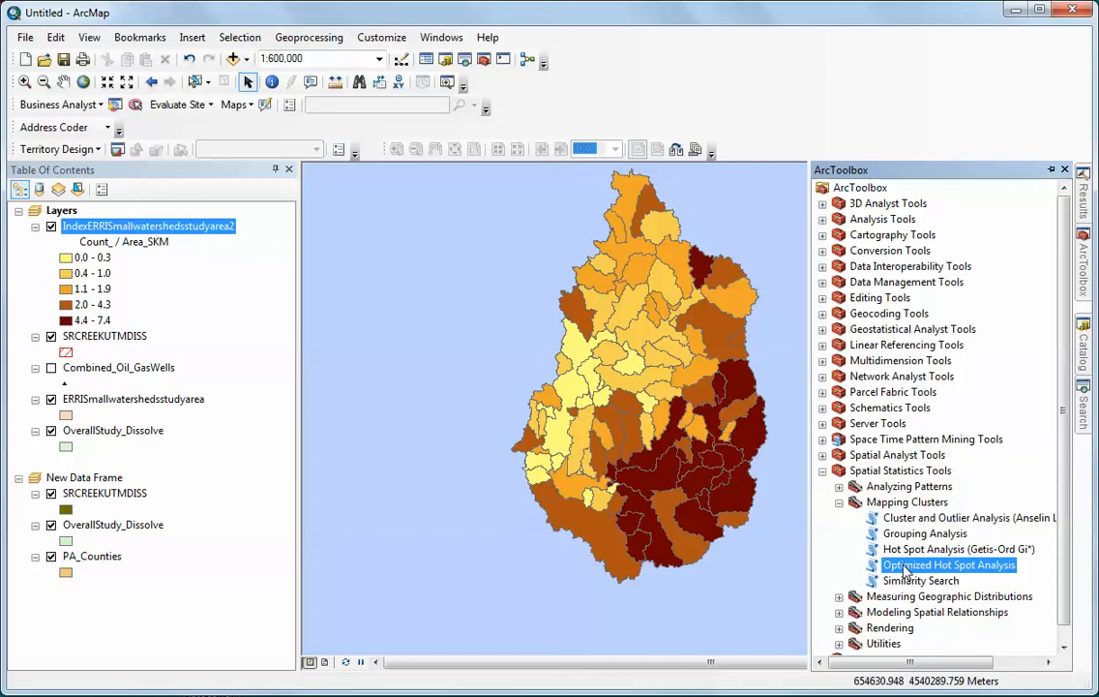
Launch Optimized Hot Spot Analysis from Mapping Clusters and hide its help pane
double_click(949, 565)
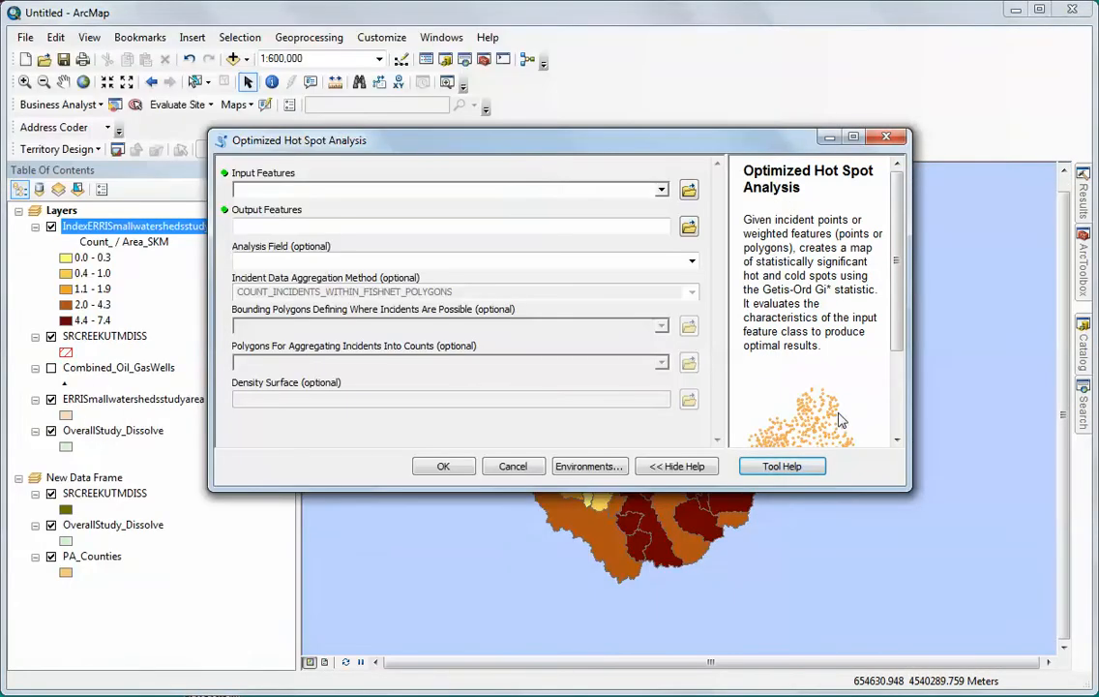
left_click(678, 465)
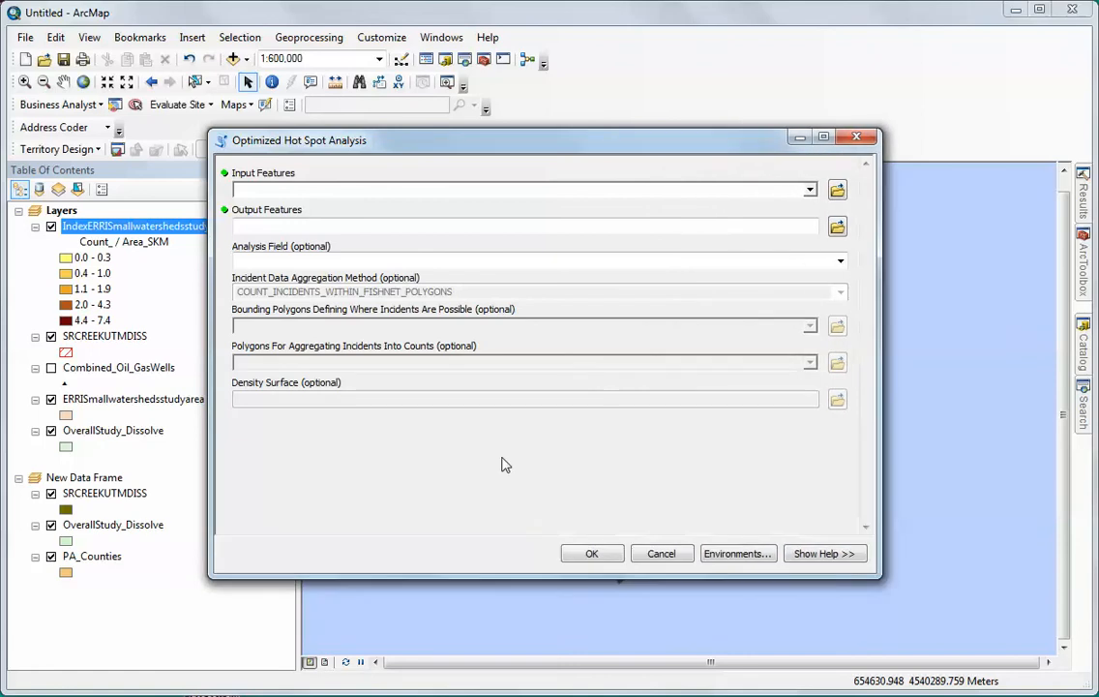
mouse_move(592, 194)
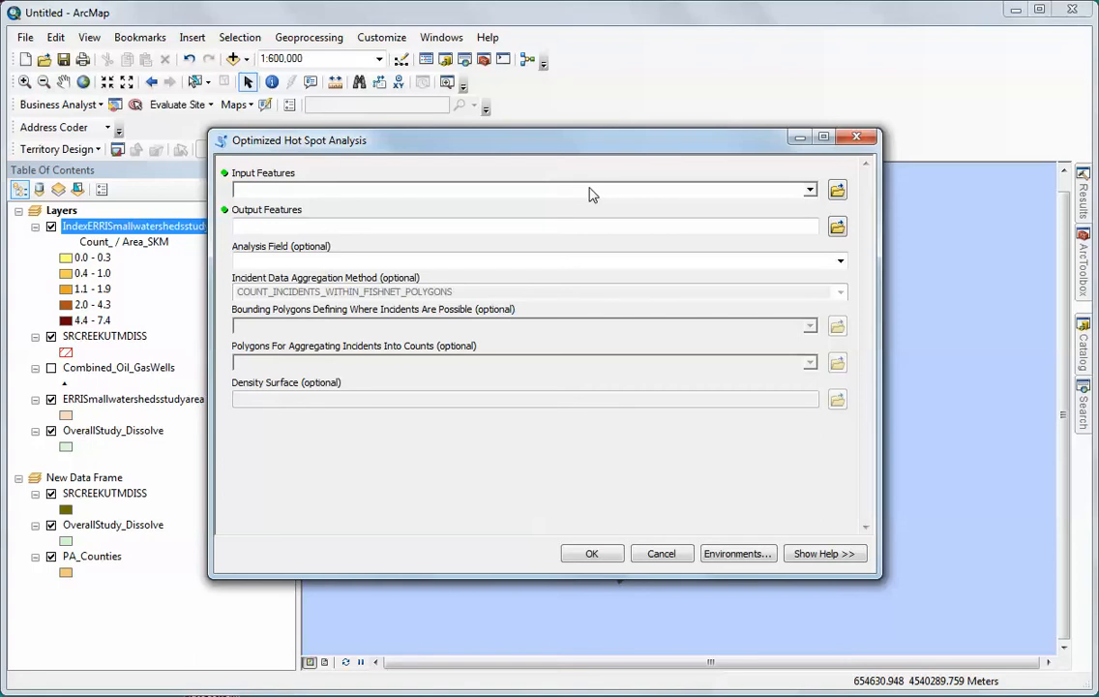
mouse_move(767, 212)
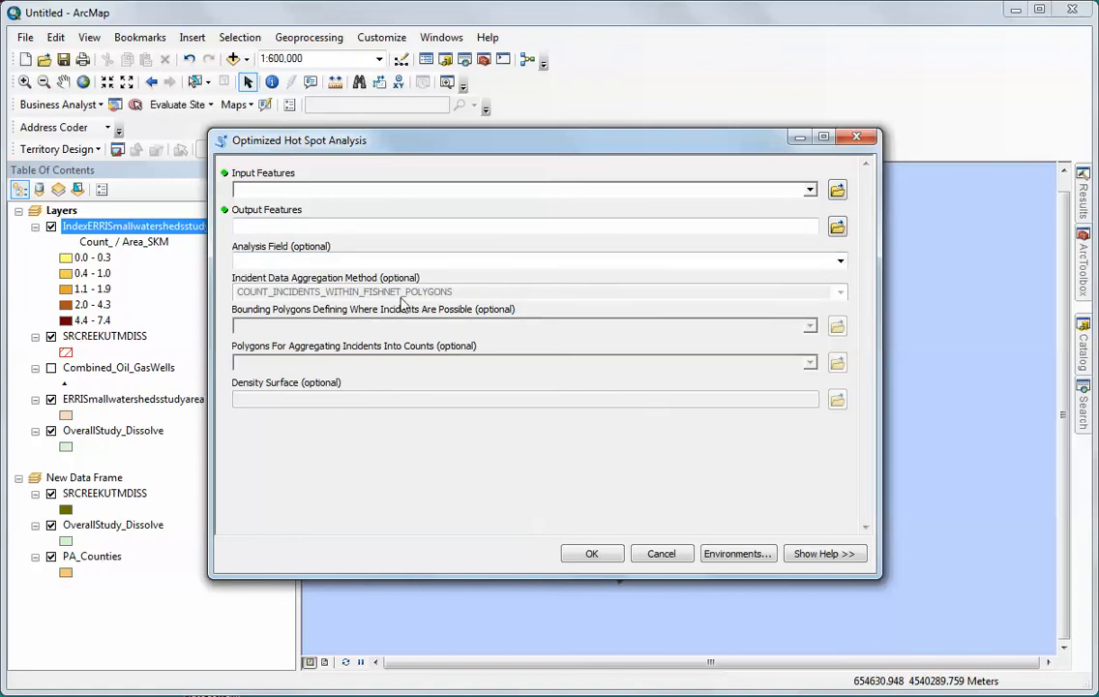
mouse_move(367, 265)
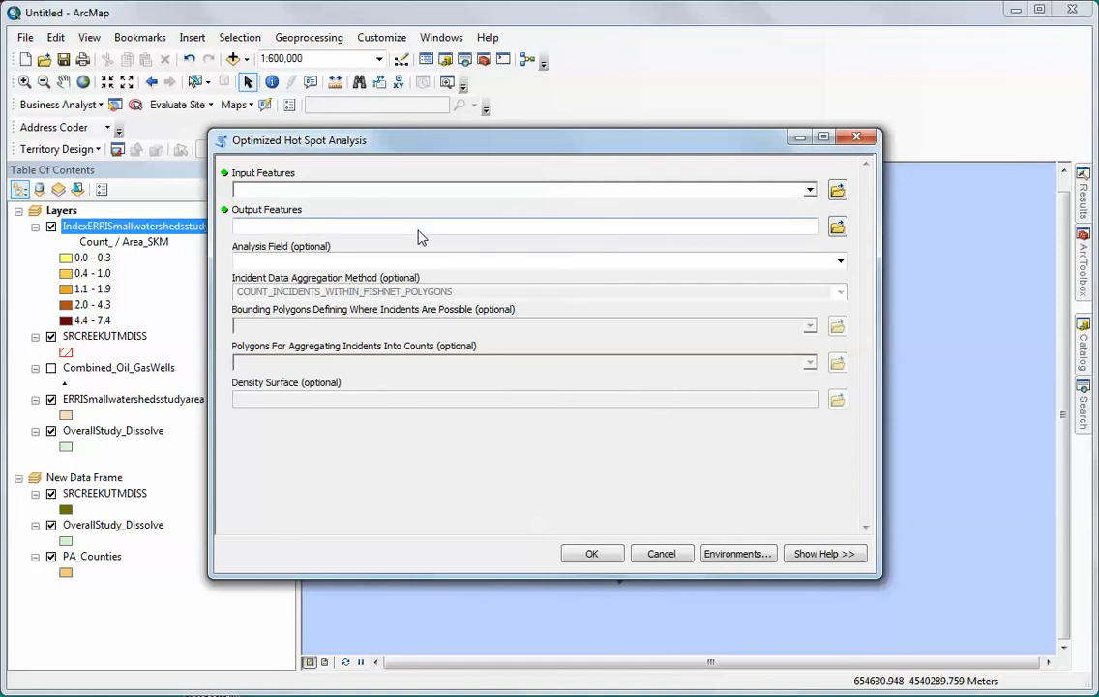
mouse_move(472, 260)
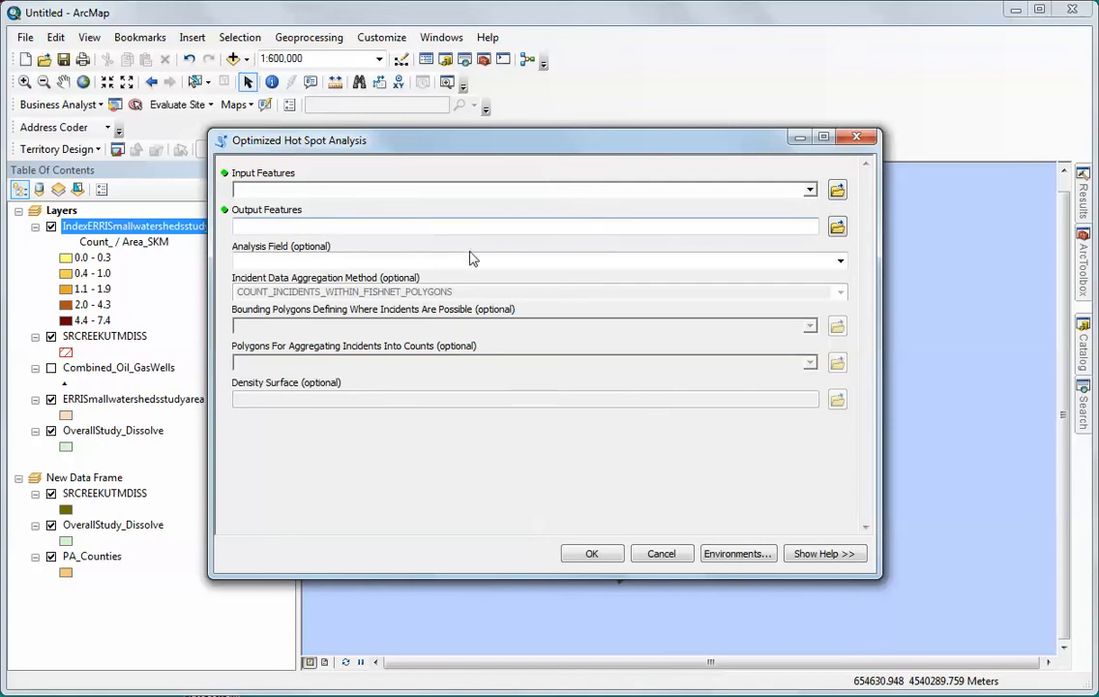
mouse_move(615, 267)
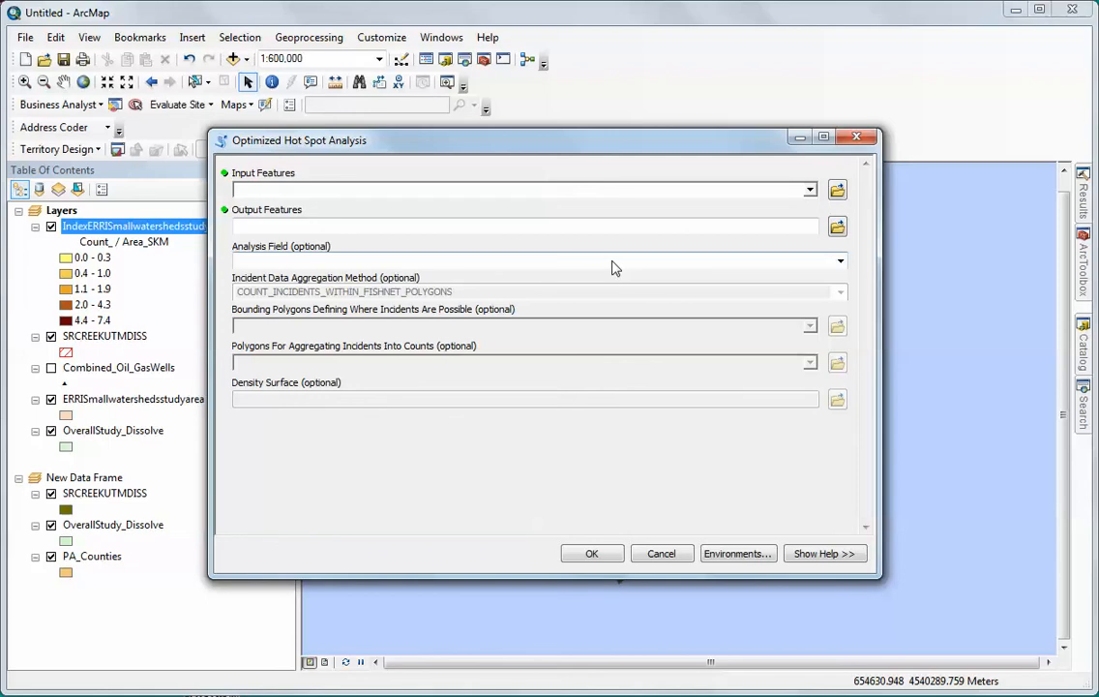
mouse_move(399, 317)
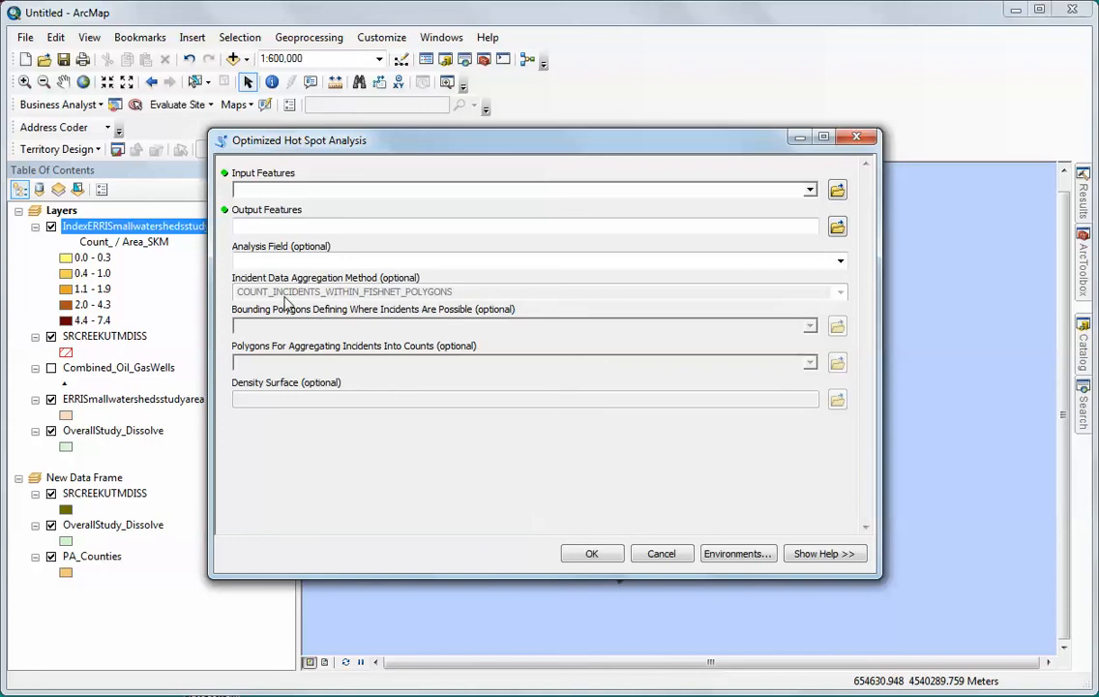
mouse_move(311, 321)
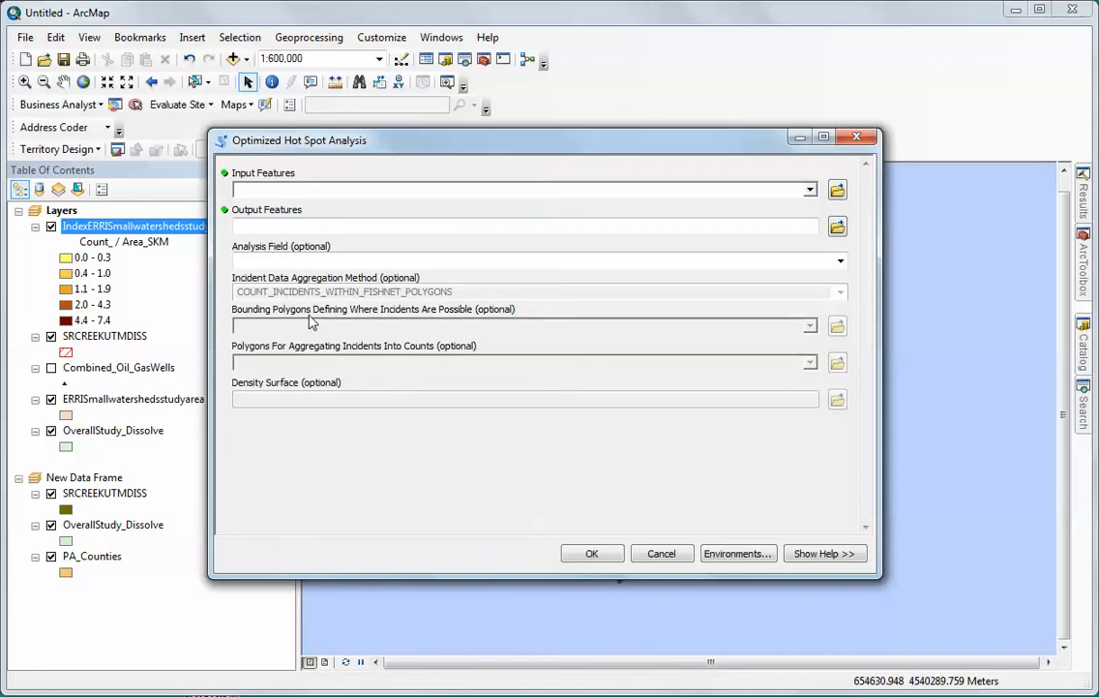
mouse_move(402, 325)
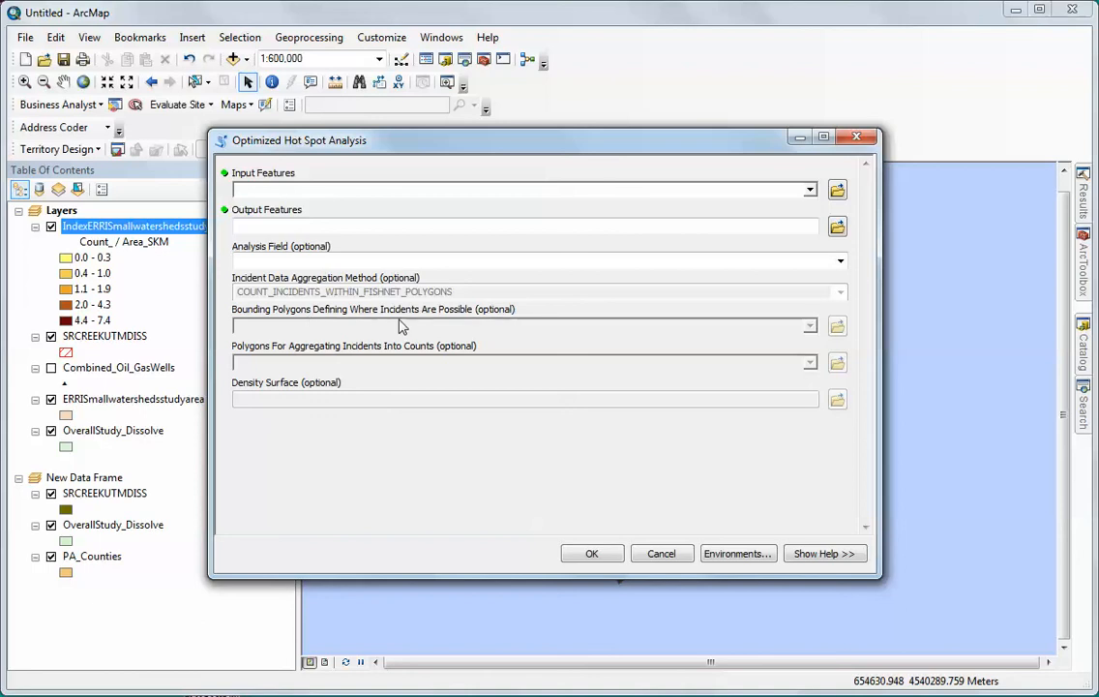